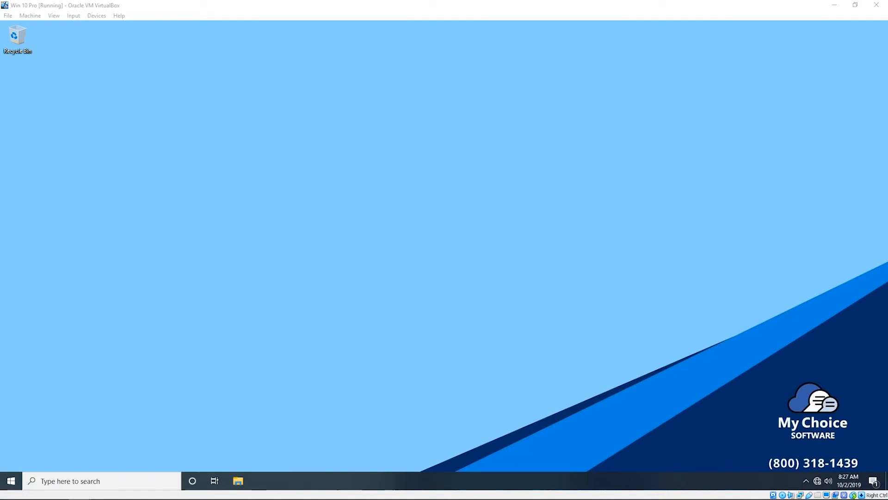
mouse_move(116, 474)
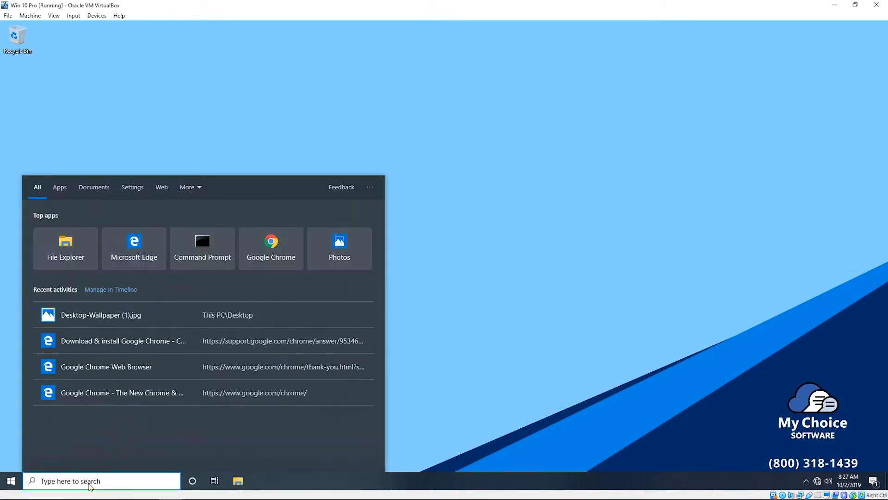
- Search for cmd and launch Command Prompt as administrator, approving the UAC prompt
type("cmd")
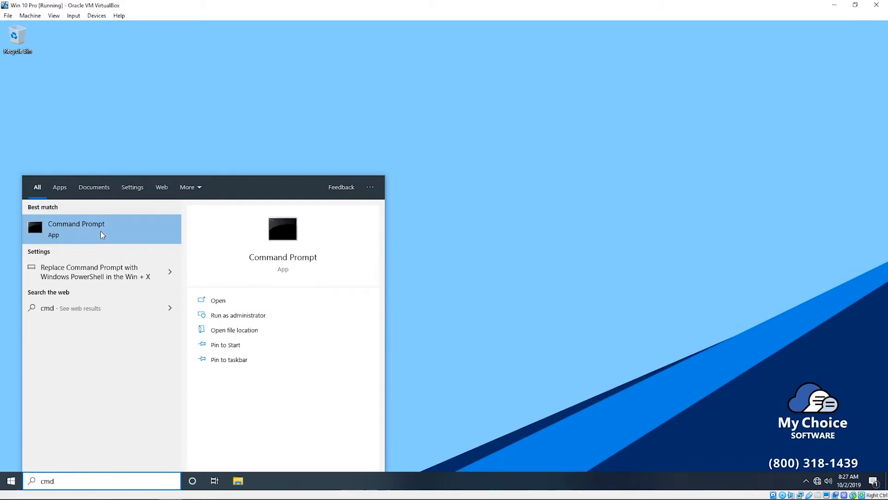
right_click(76, 229)
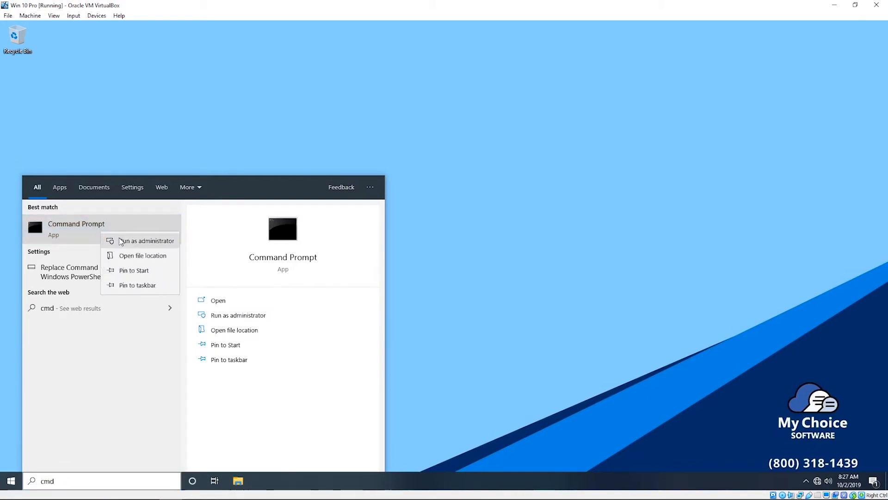
left_click(146, 240)
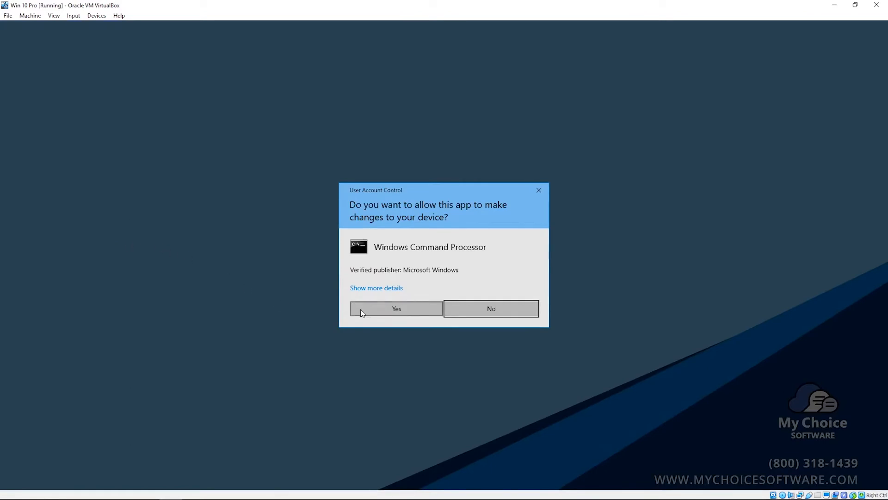
left_click(396, 308)
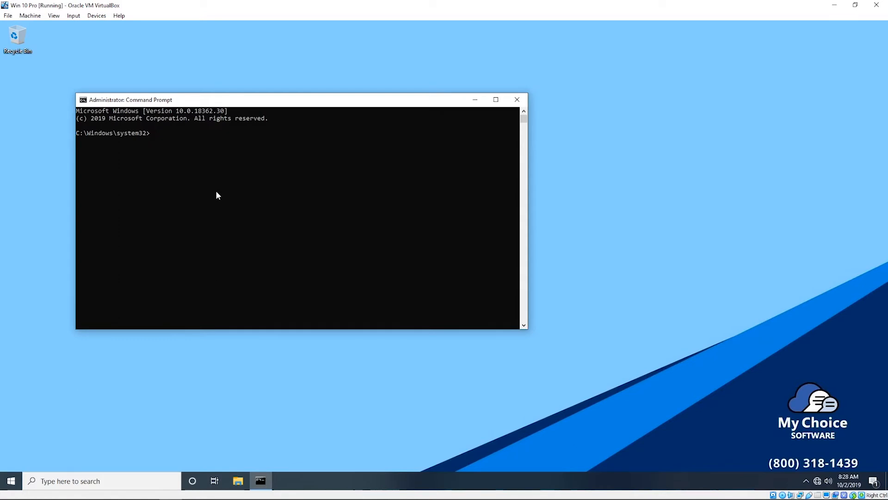
- Enter the command SLMGR /ipk with the 25-character placeholder product key
type("SLMG")
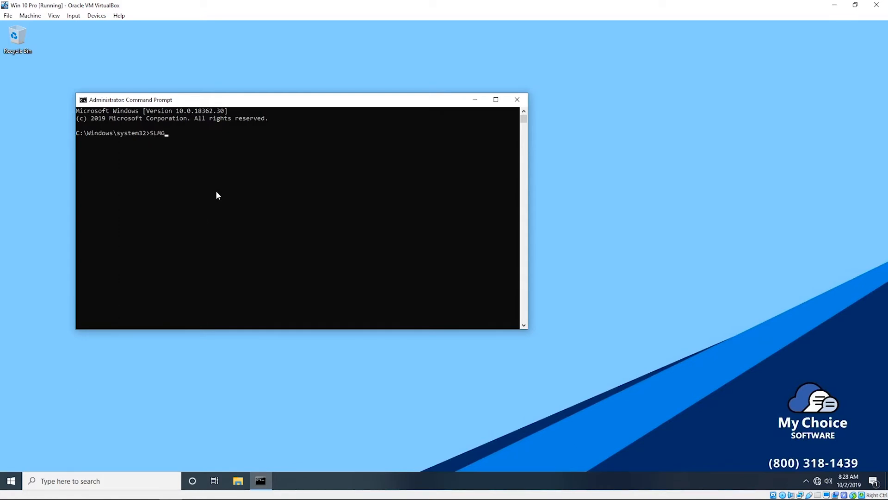
type("R")
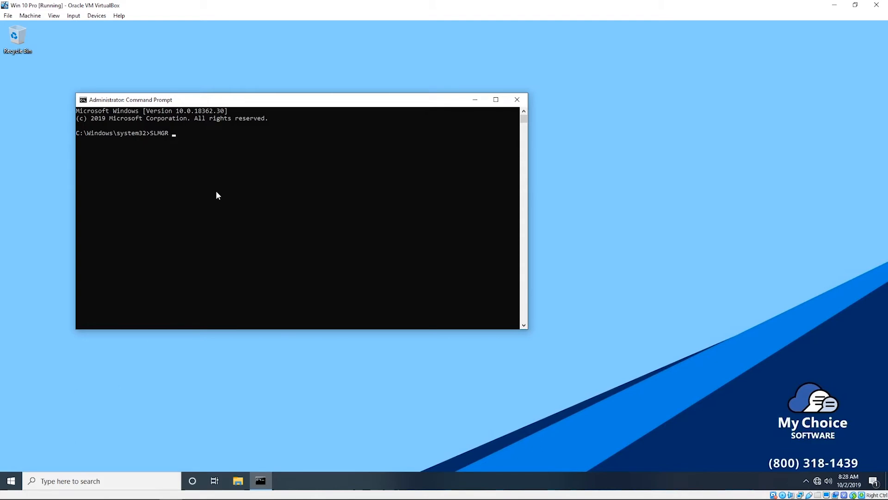
type("/")
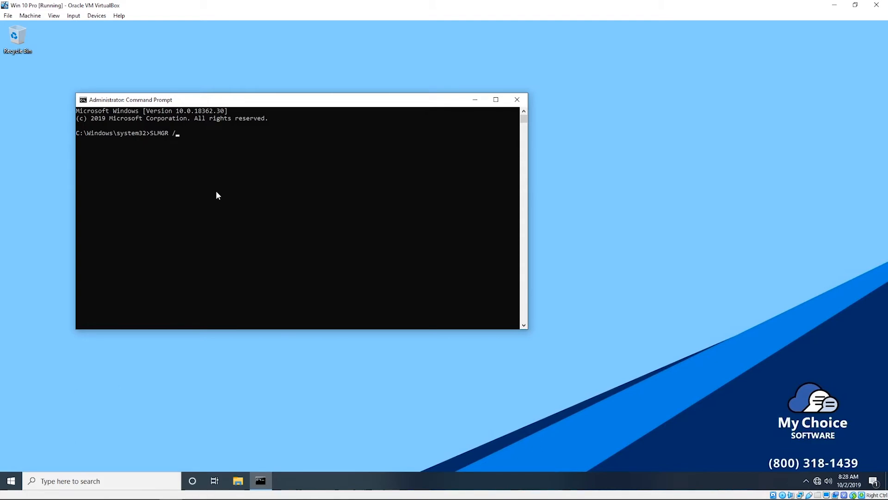
type("ip")
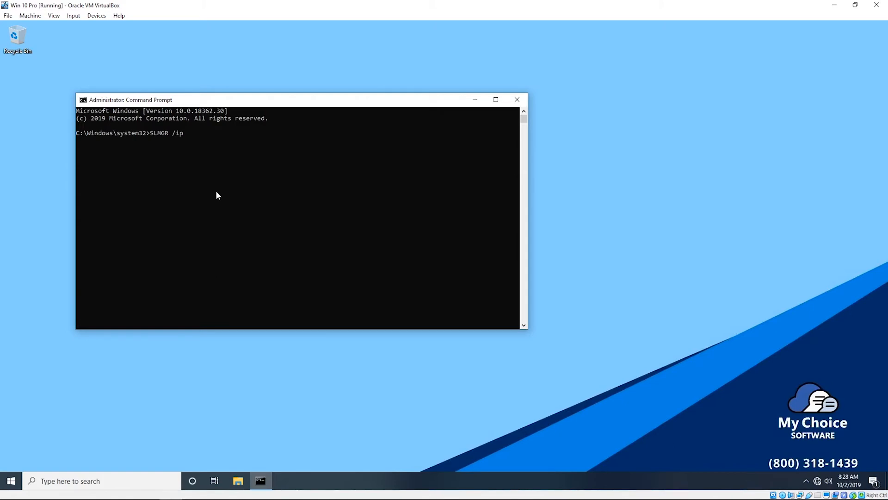
type("k")
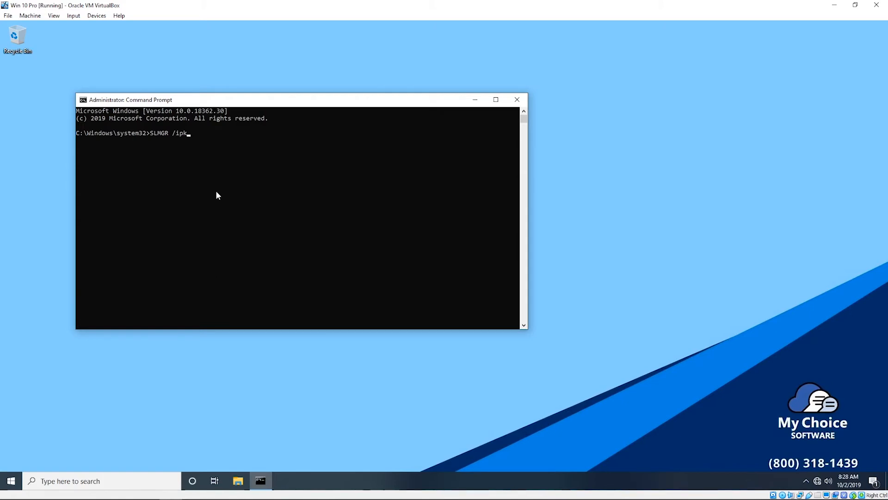
type("x")
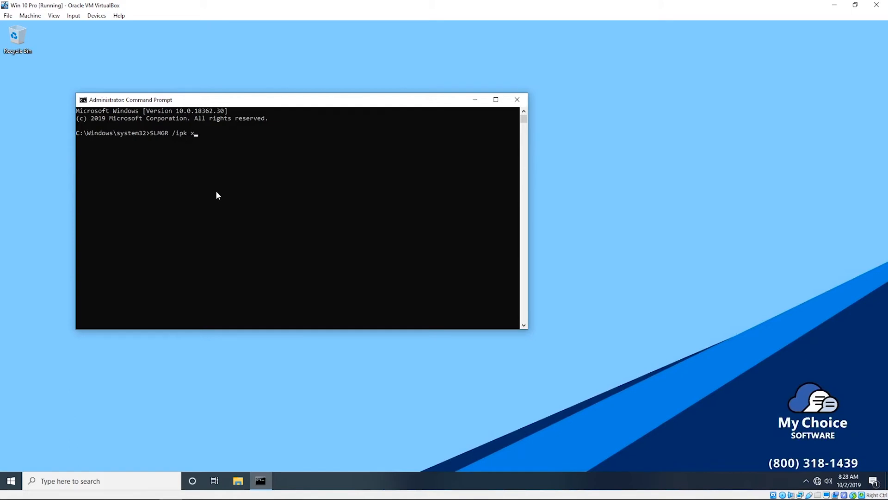
type("xxxx-xxxxx-xxxxx-")
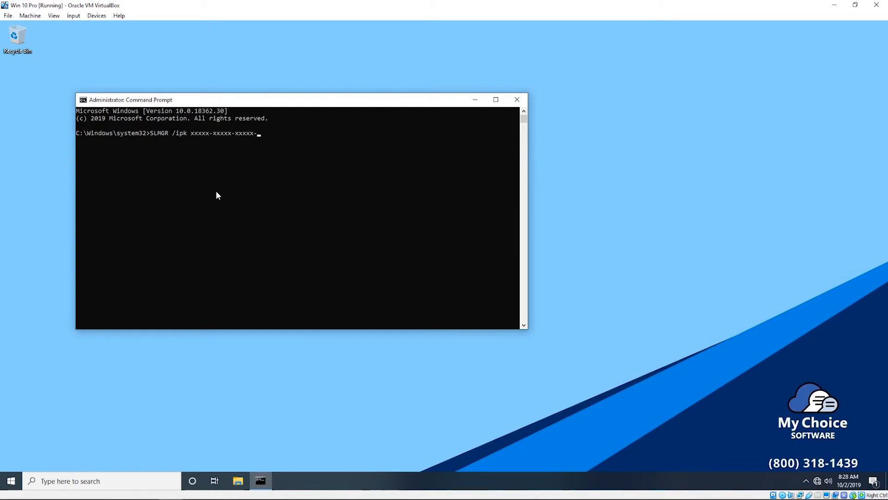
type("XXXXX-XXX")
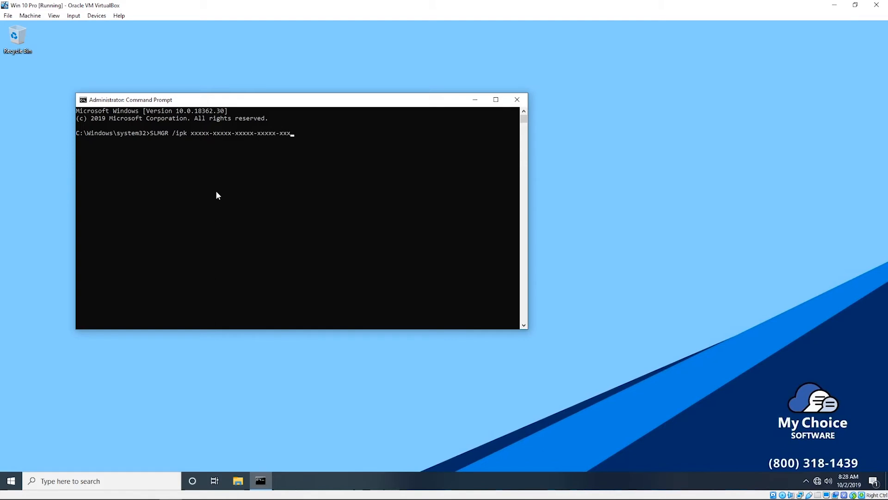
type("xx")
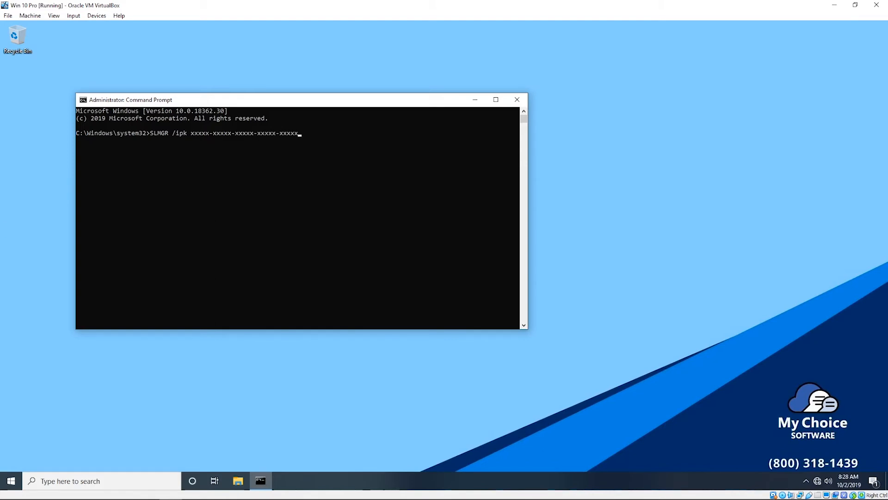
mouse_move(275, 141)
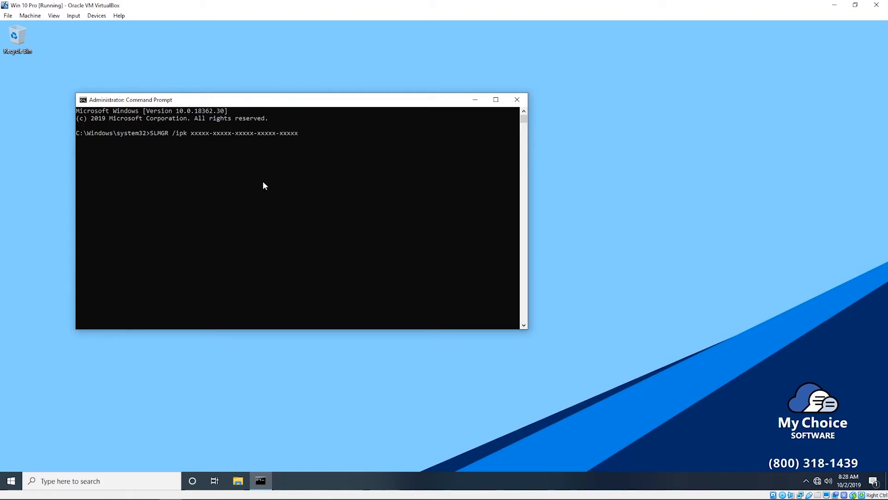
mouse_move(428, 215)
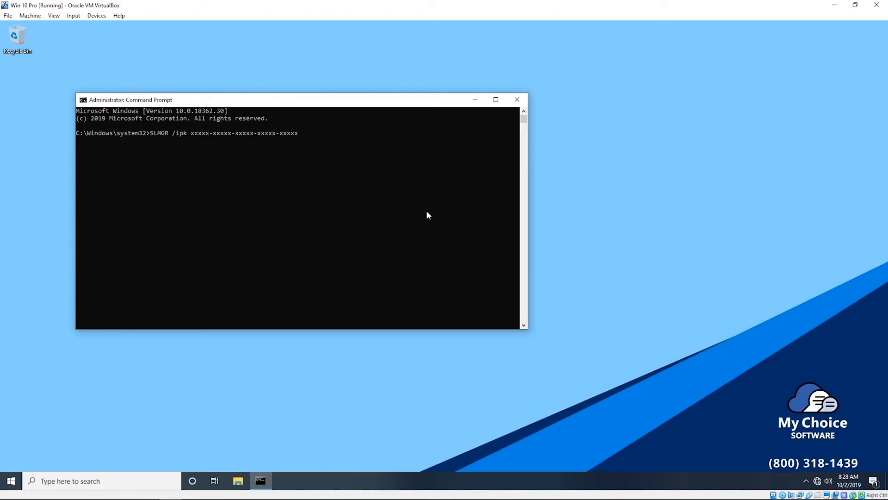
mouse_move(182, 207)
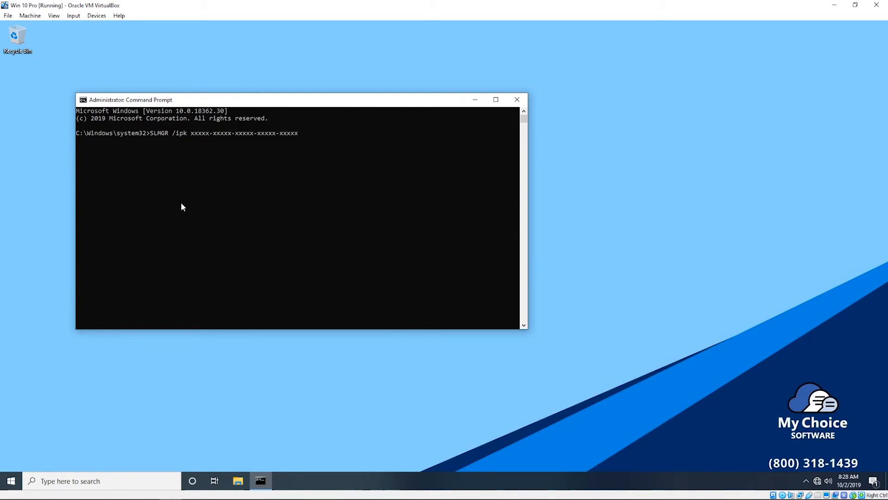
mouse_move(268, 180)
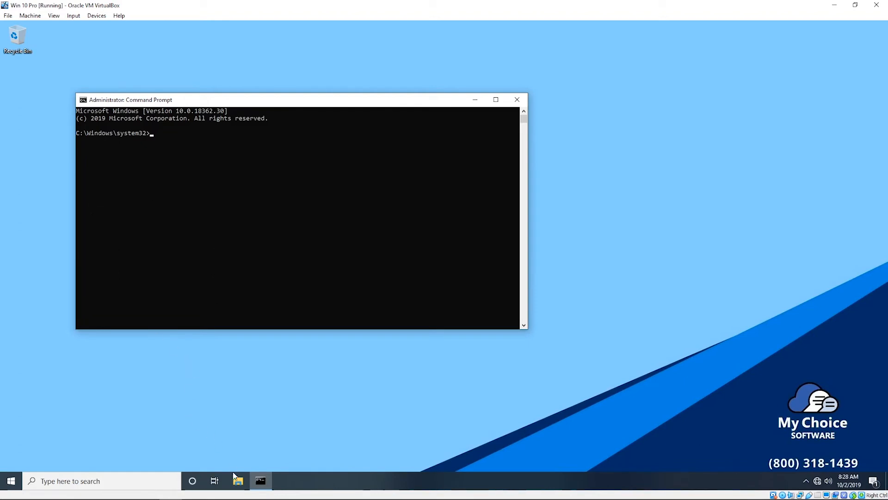
mouse_move(238, 482)
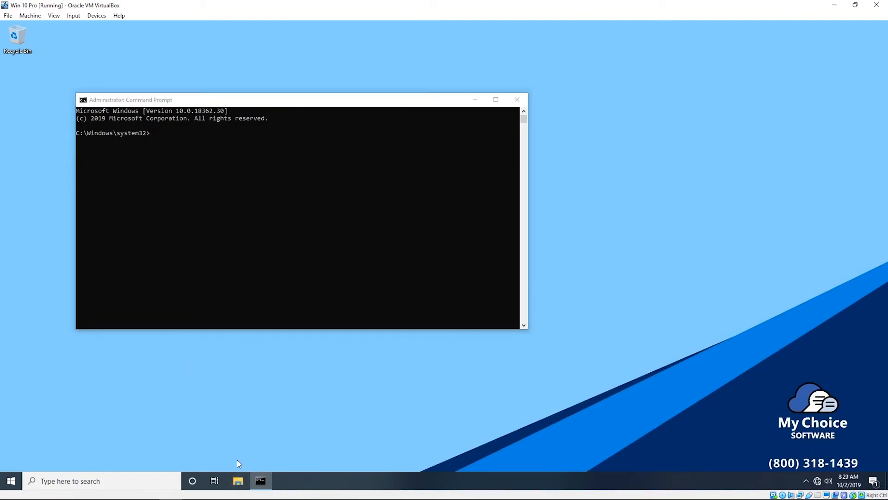
- Check This PC's System properties, which show Windows 10 Pro not activated, then close them
left_click(238, 481)
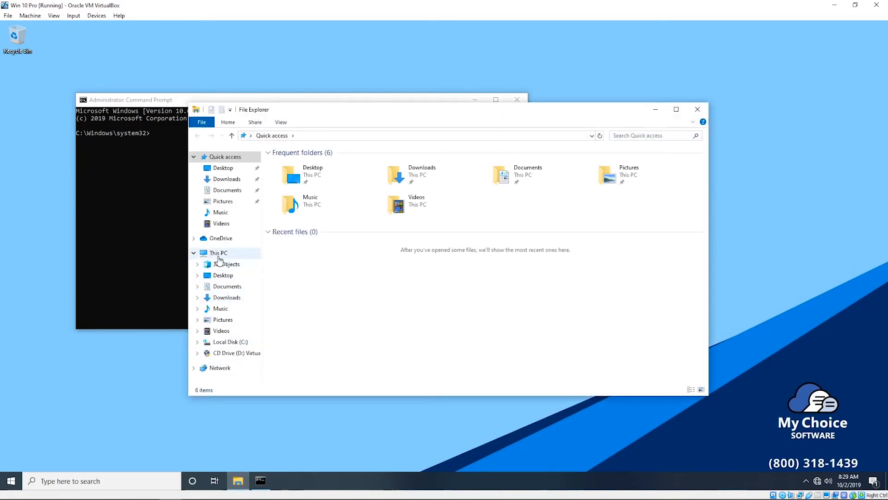
right_click(218, 253)
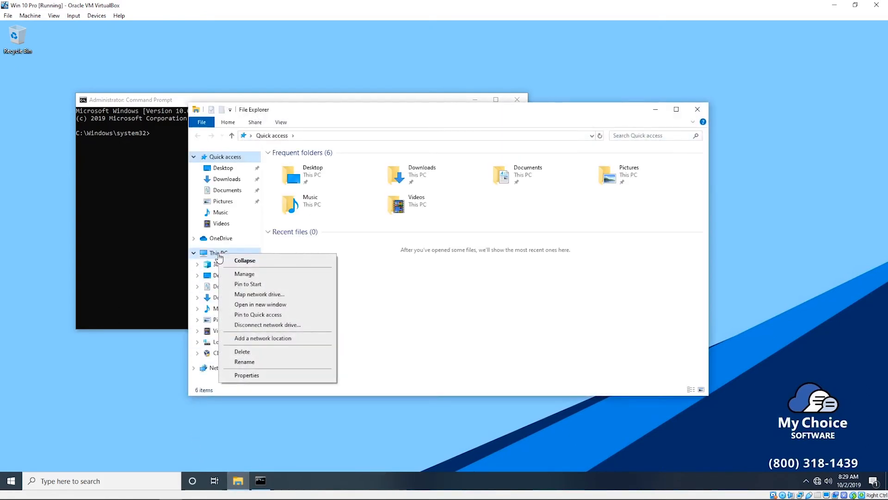
mouse_move(250, 378)
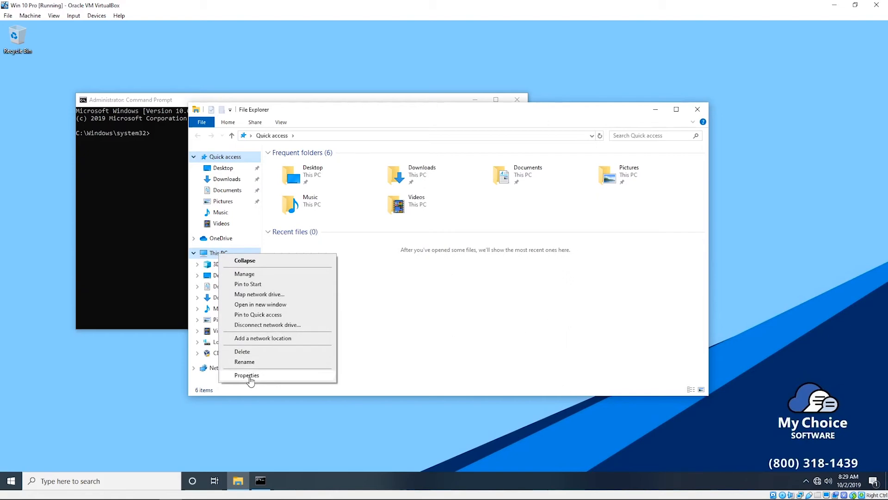
left_click(246, 375)
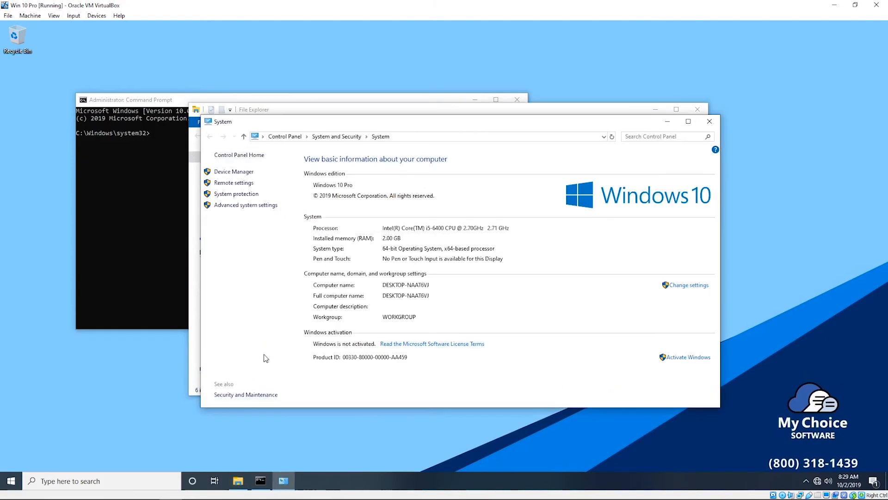
mouse_move(329, 312)
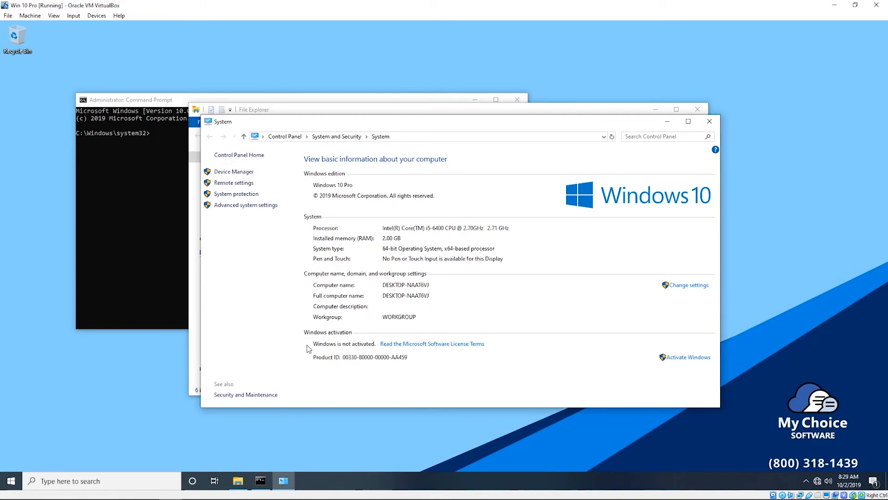
mouse_move(358, 351)
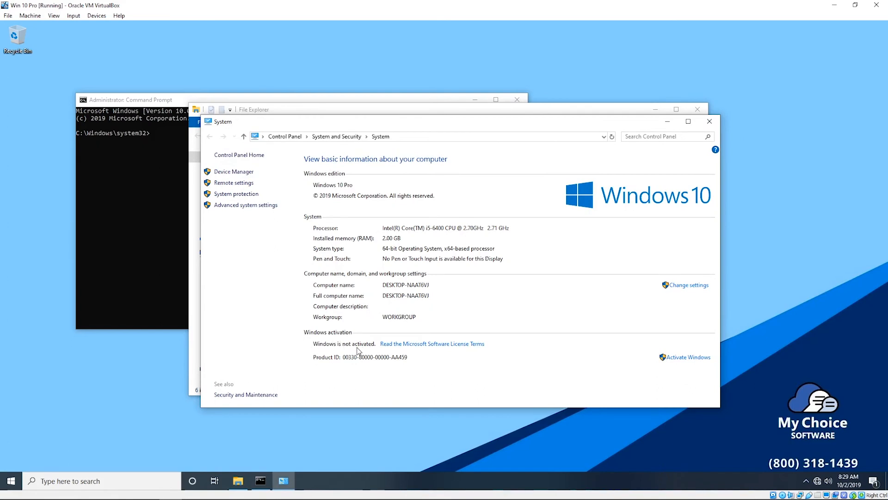
left_click(709, 121)
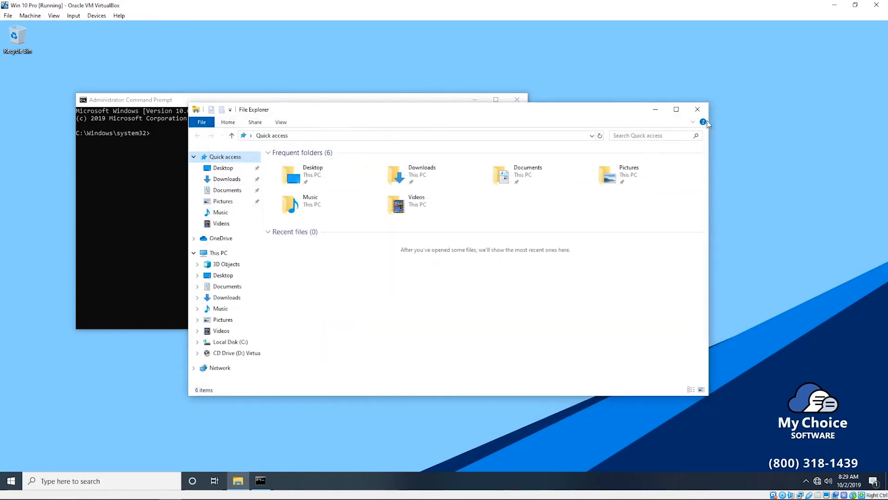
- Close File Explorer and run SLUI 4 in the Command Prompt
left_click(697, 108)
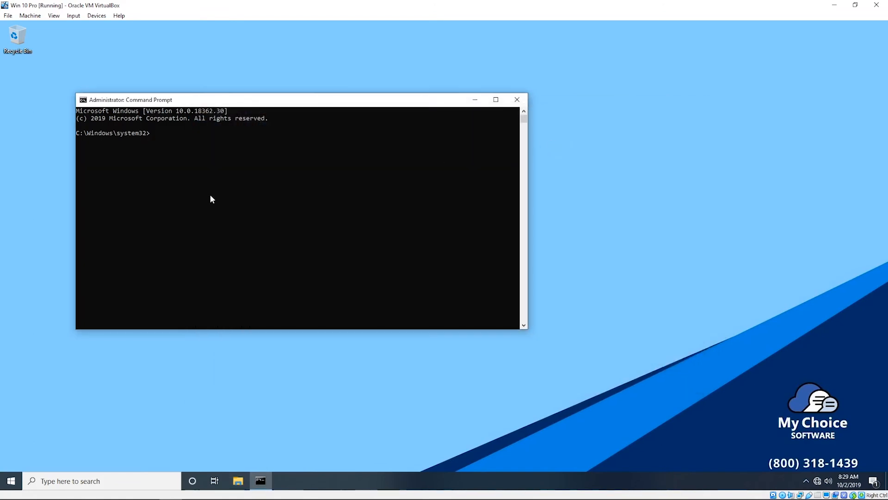
type("SL")
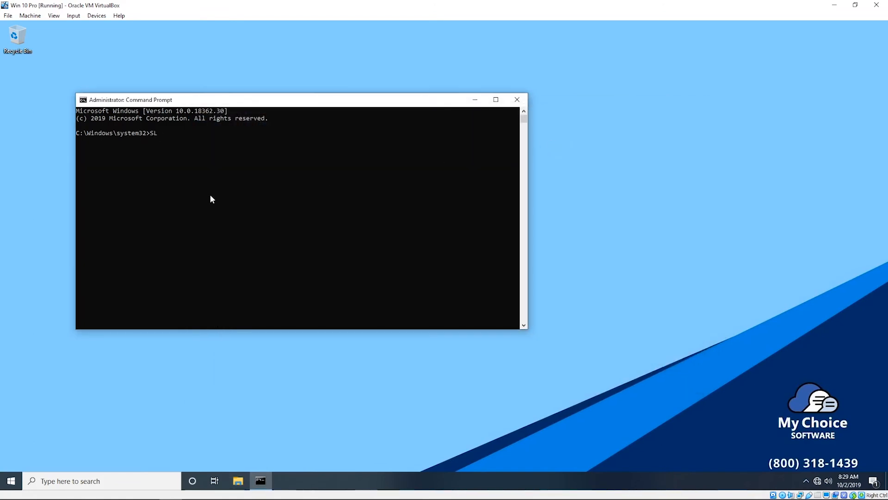
type("UI 4")
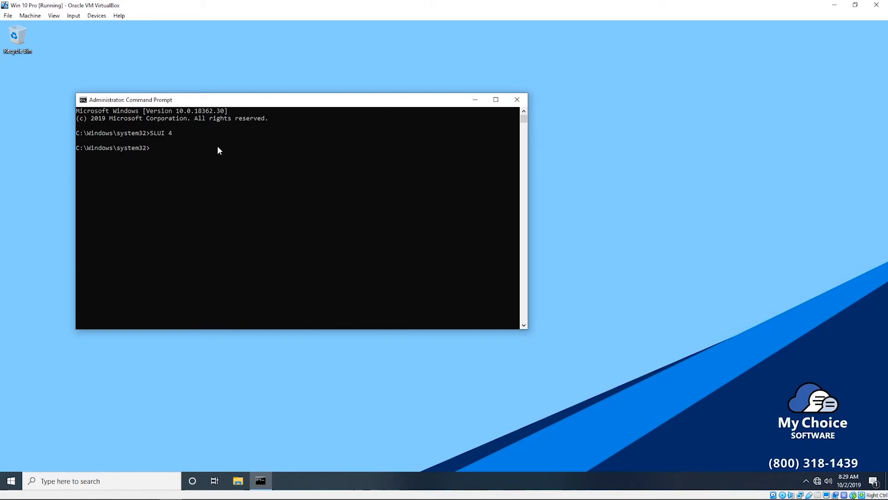
mouse_move(517, 411)
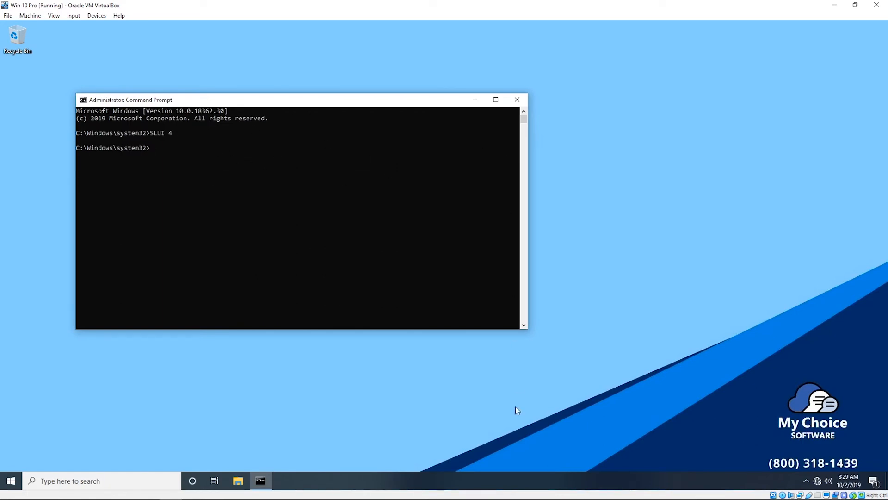
mouse_move(366, 188)
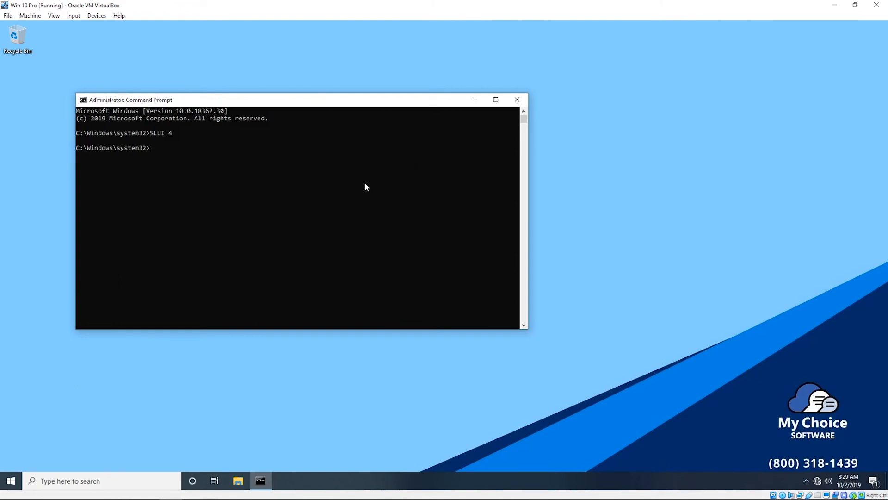